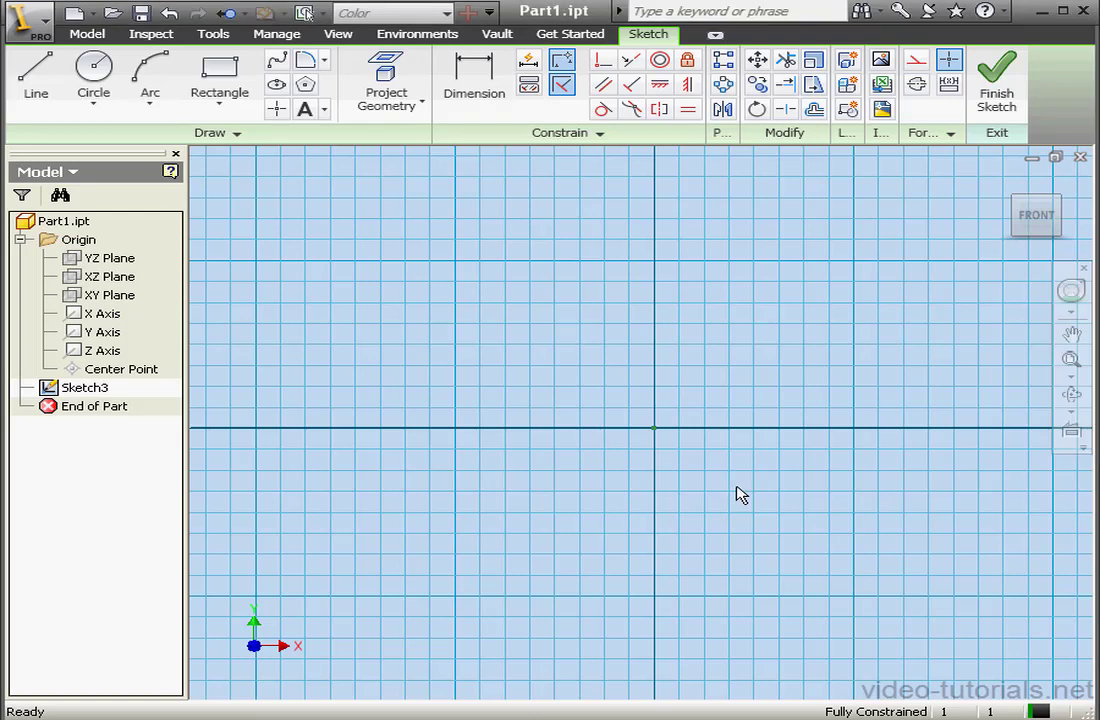
mouse_move(750, 493)
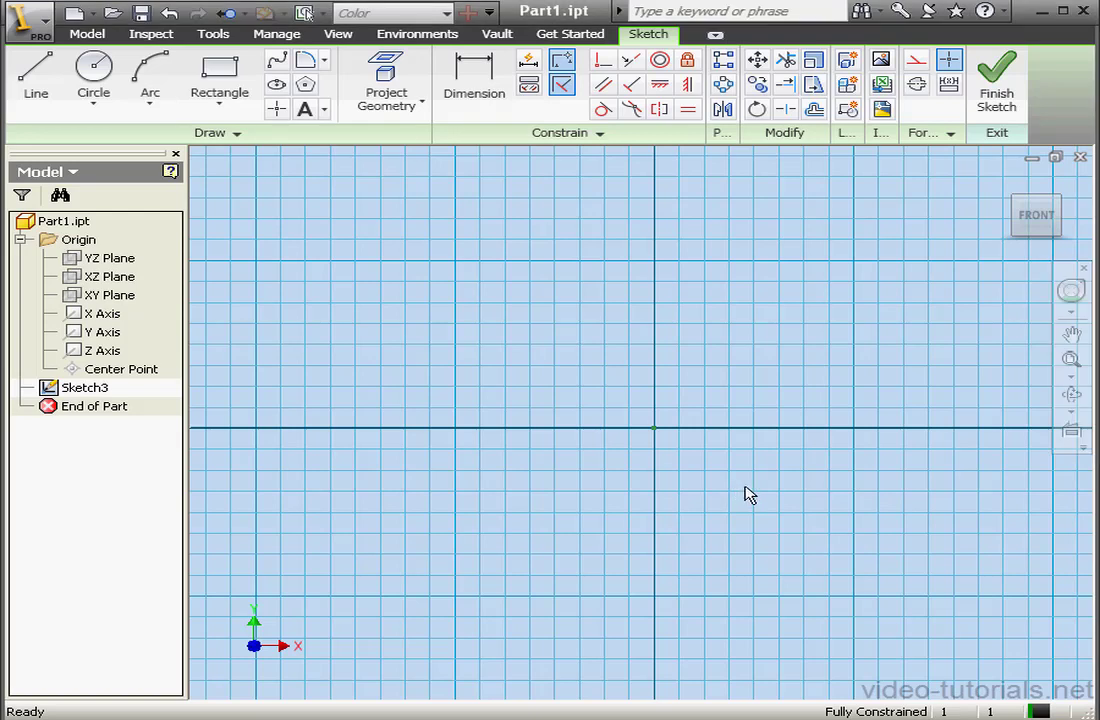
mouse_move(235, 375)
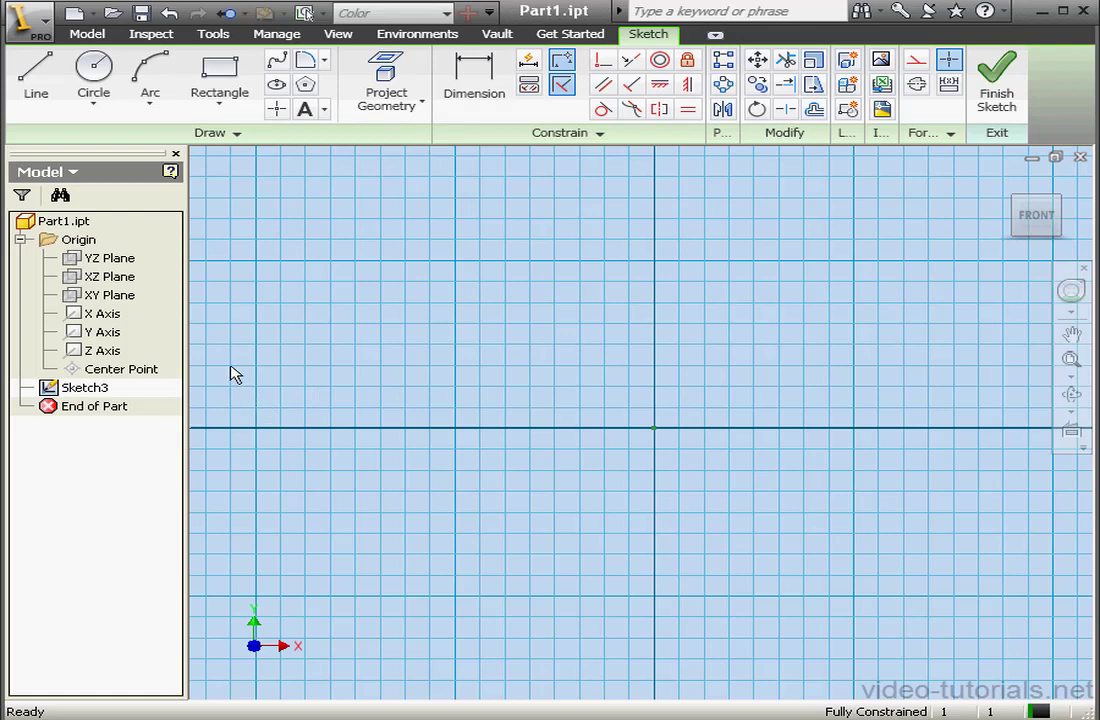
Draw a smaller and a larger circle both centred on the sketch origin
left_click(93, 87)
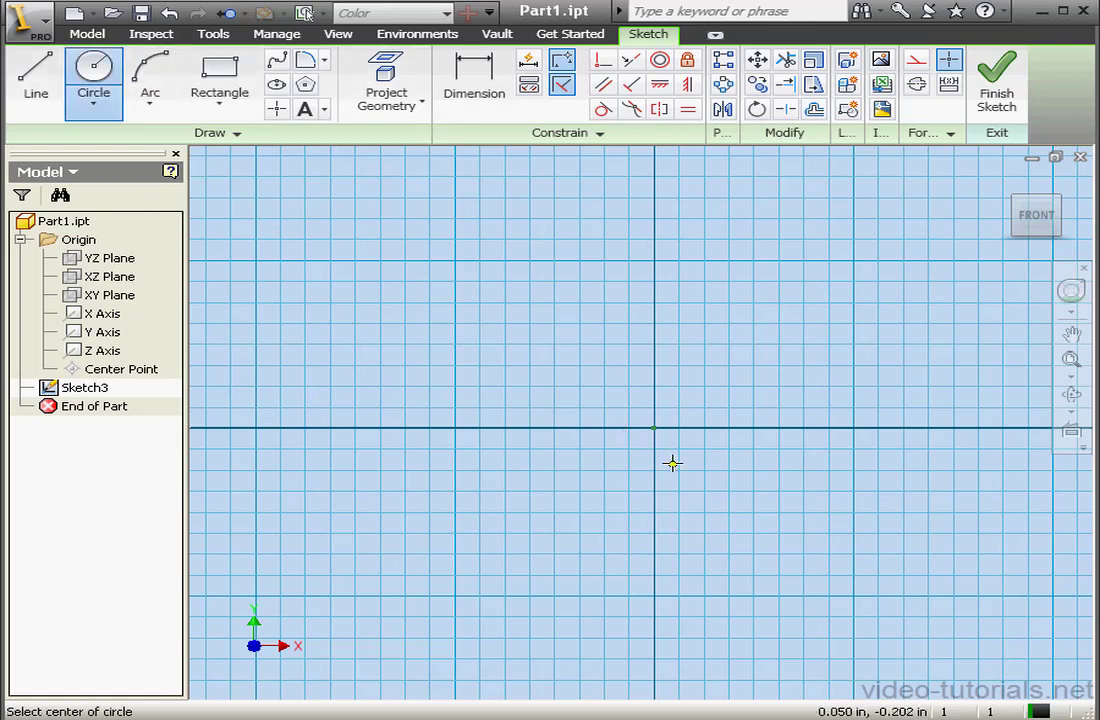
left_click_drag(652, 428, 735, 449)
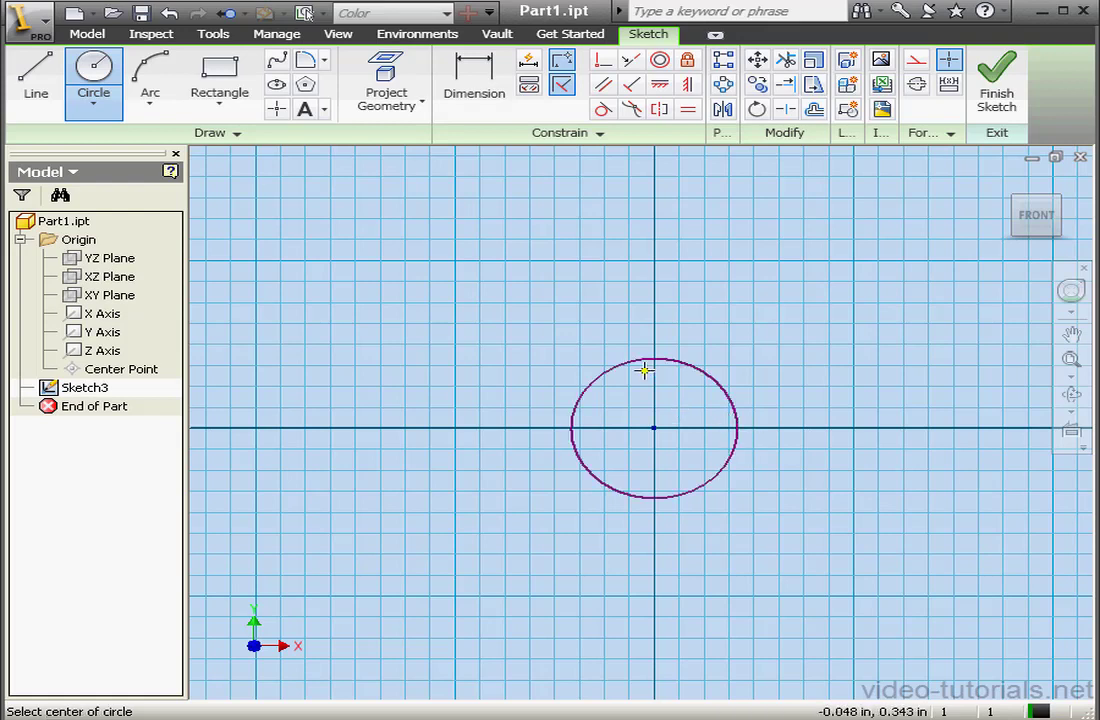
left_click(788, 434)
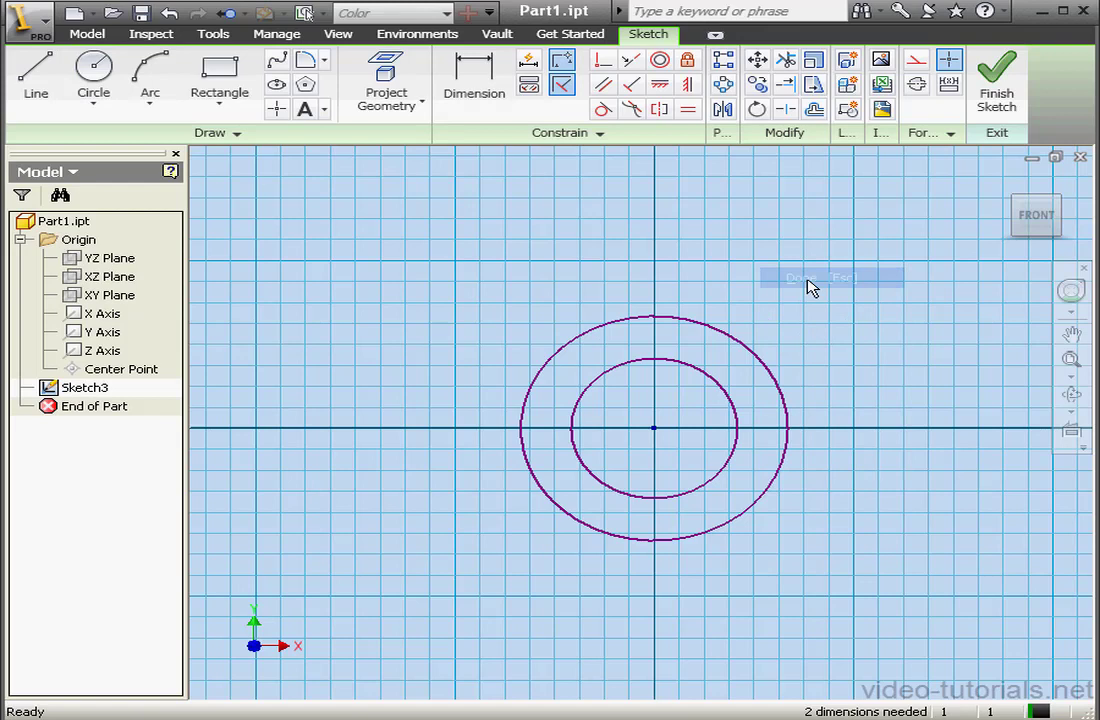
left_click(474, 75)
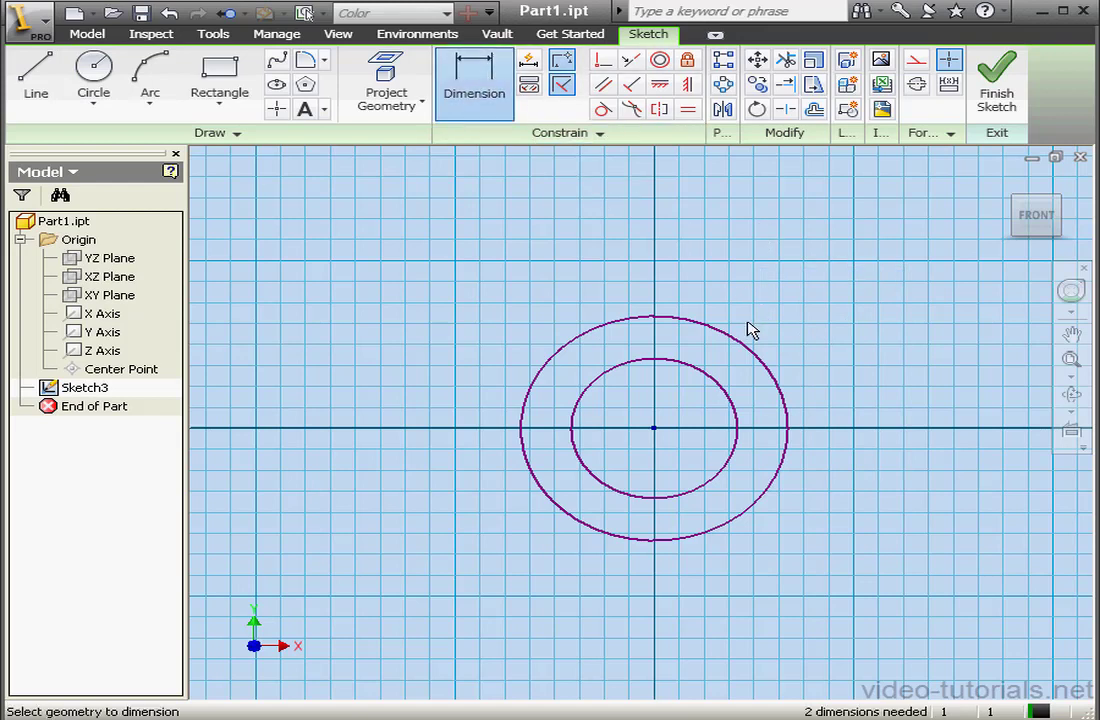
Dimension the circles to 4 in and 2.5 in diameters and finish Sketch3
left_click(740, 320)
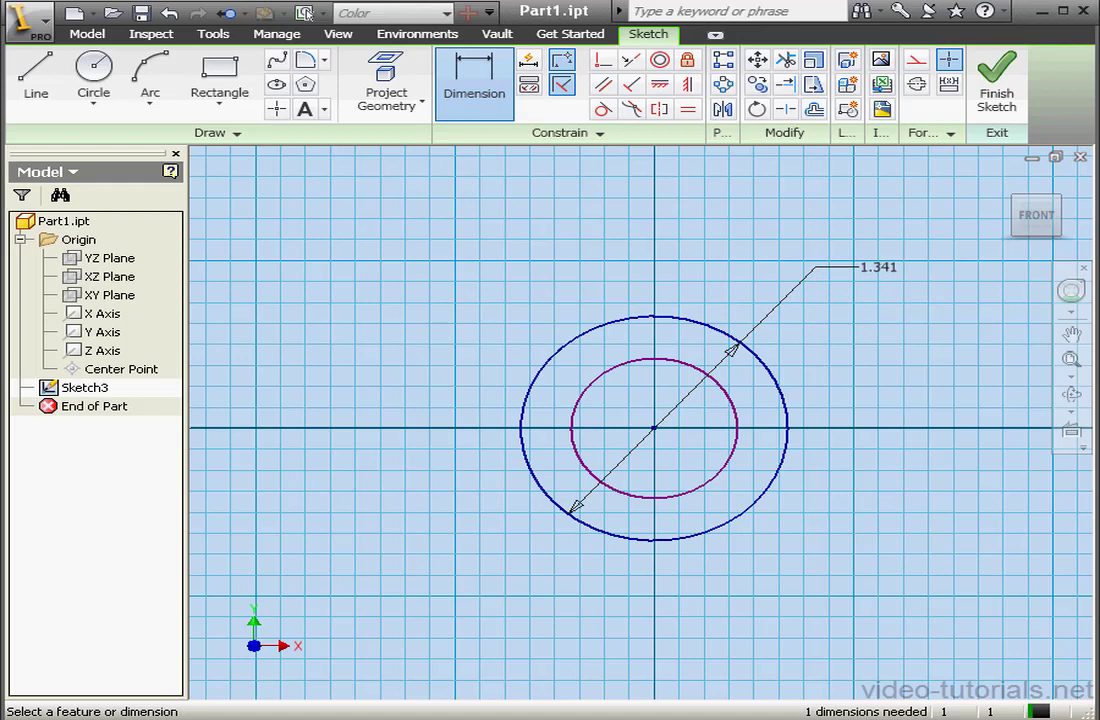
type("4")
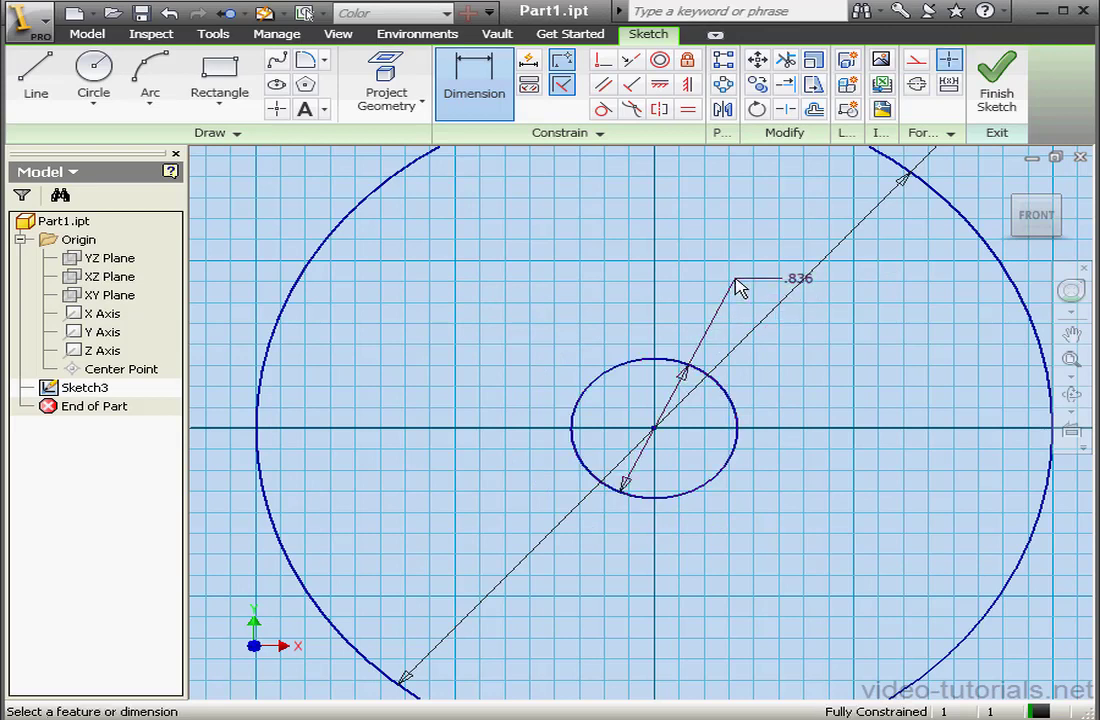
double_click(801, 278)
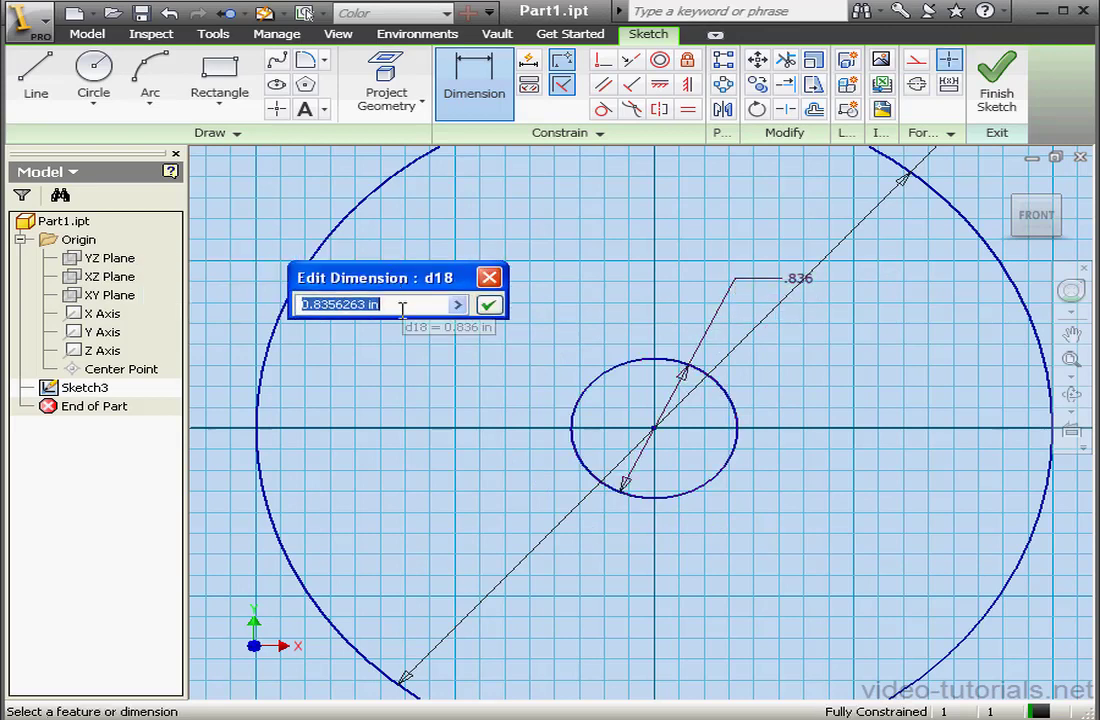
type("2.5")
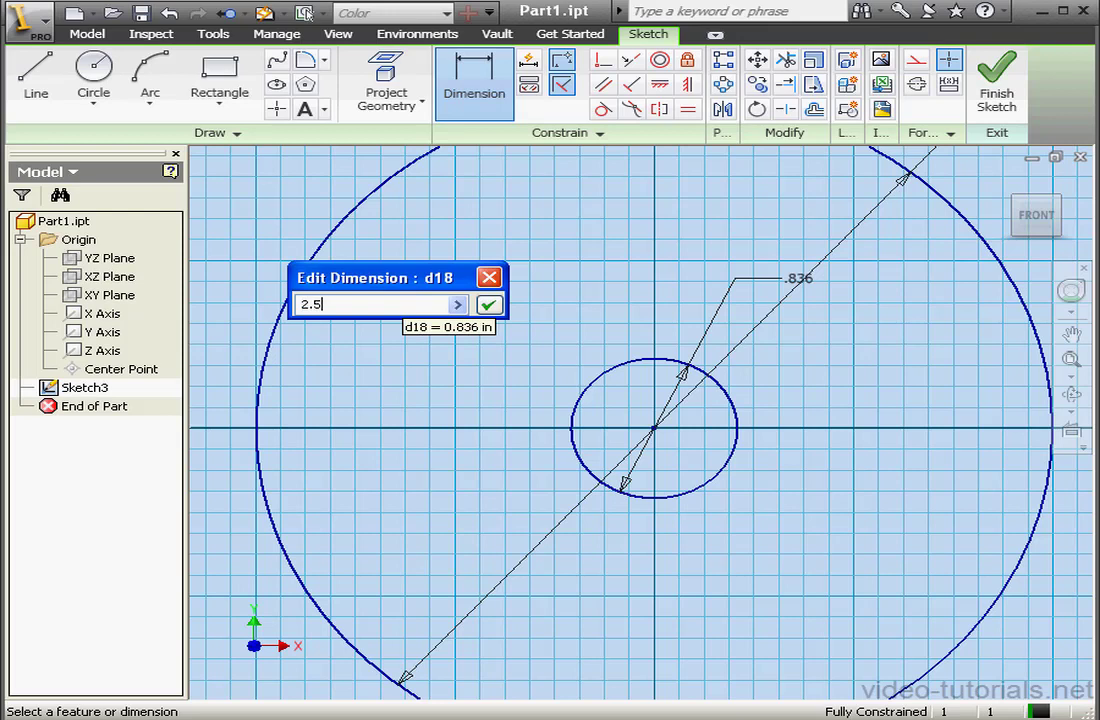
left_click(487, 304)
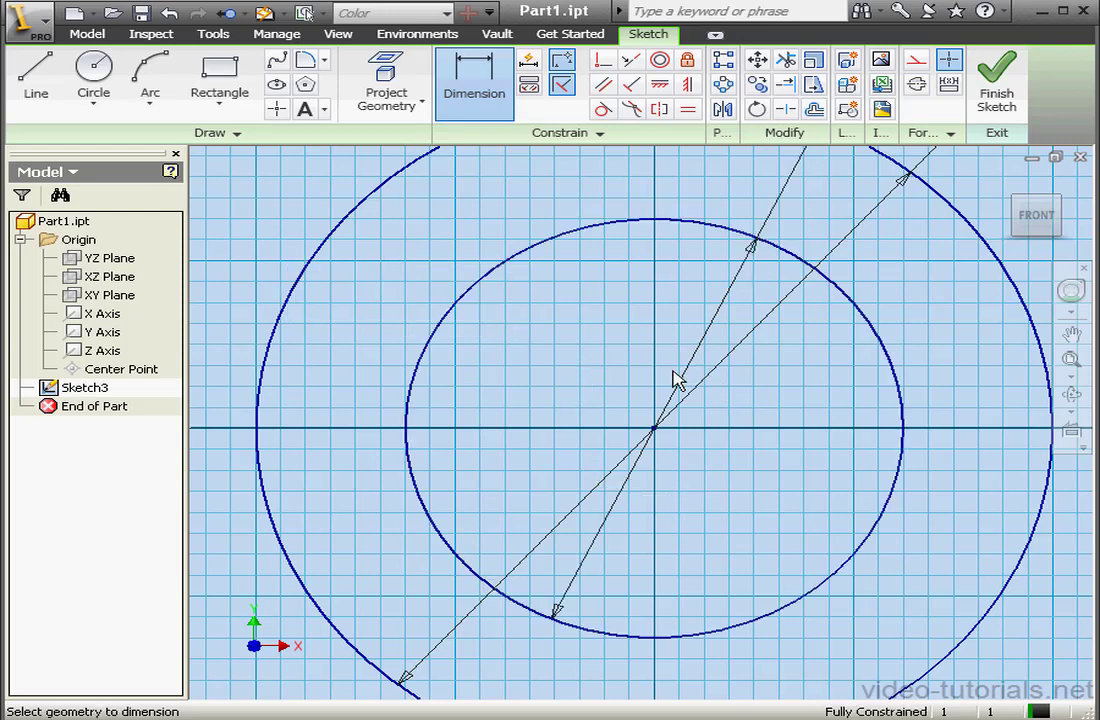
left_click(996, 78)
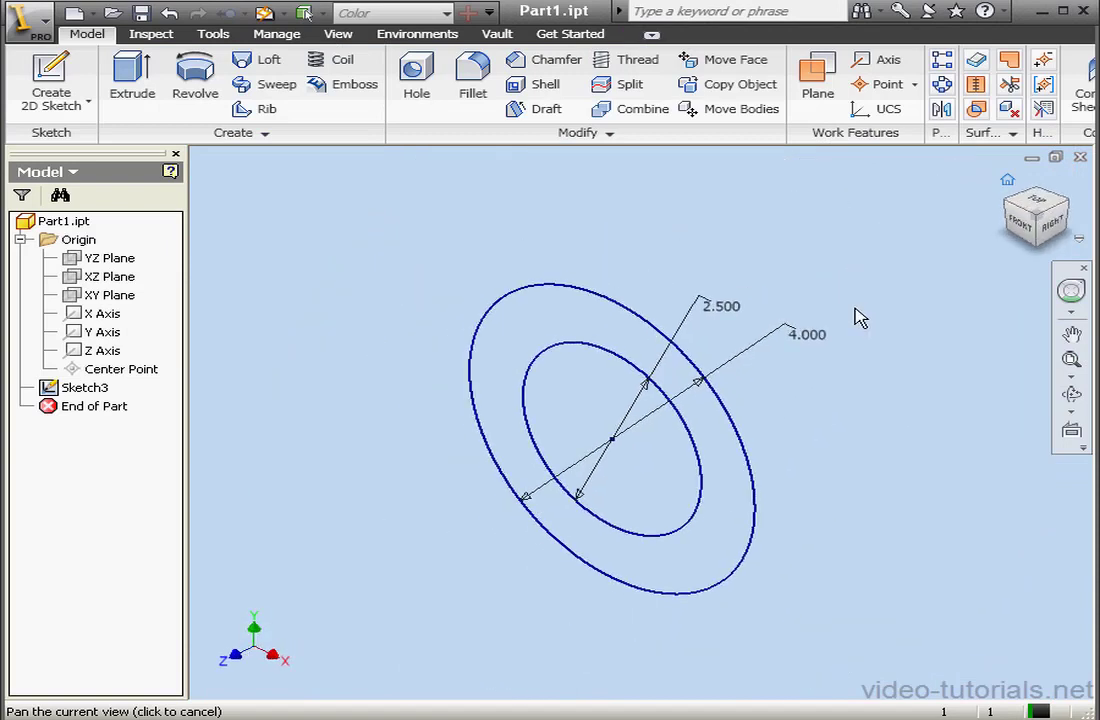
Extrude the 2.5 in inner circle profile 2 in to form Extrusion2
left_click(132, 75)
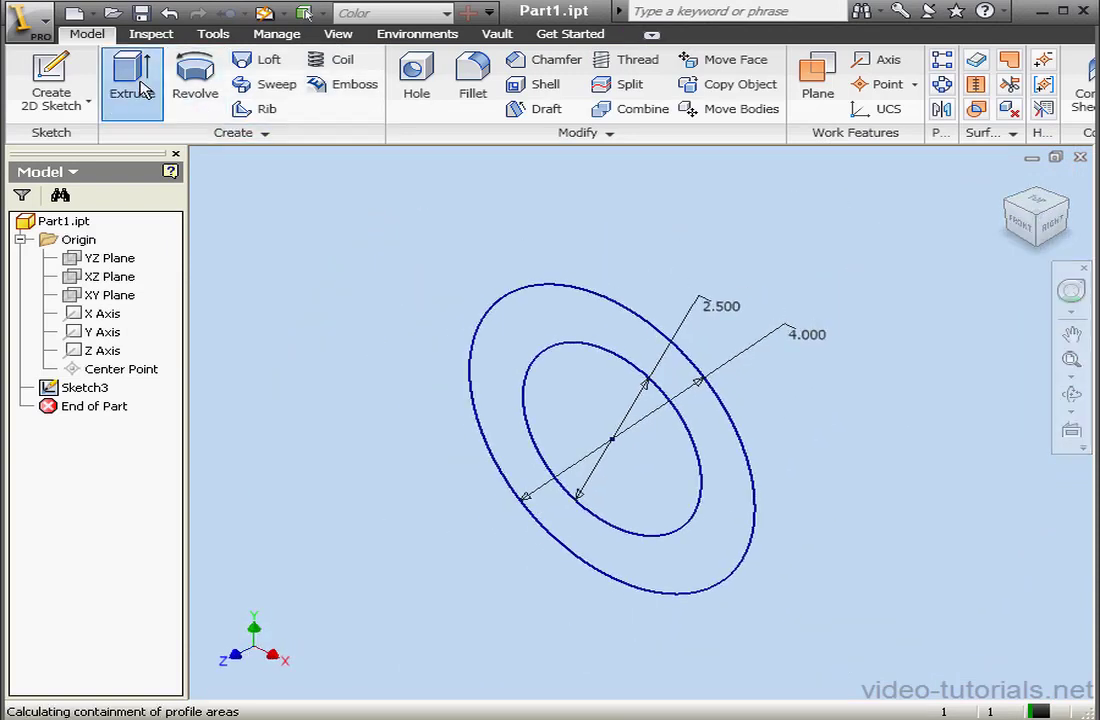
left_click(132, 80)
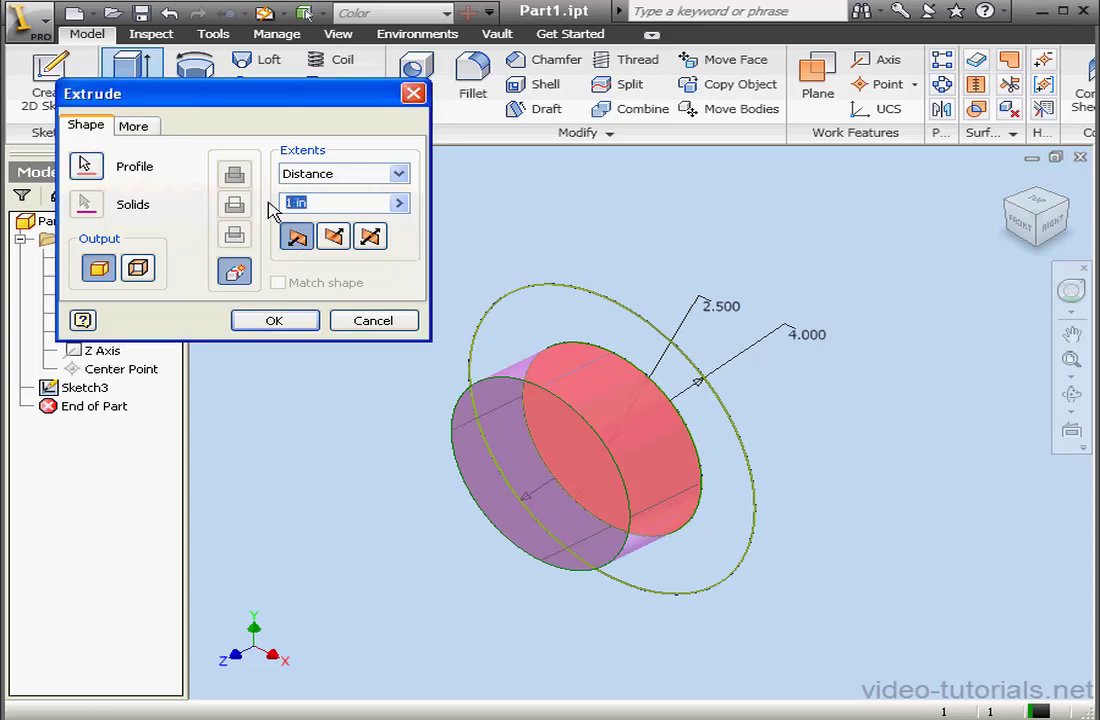
type("2")
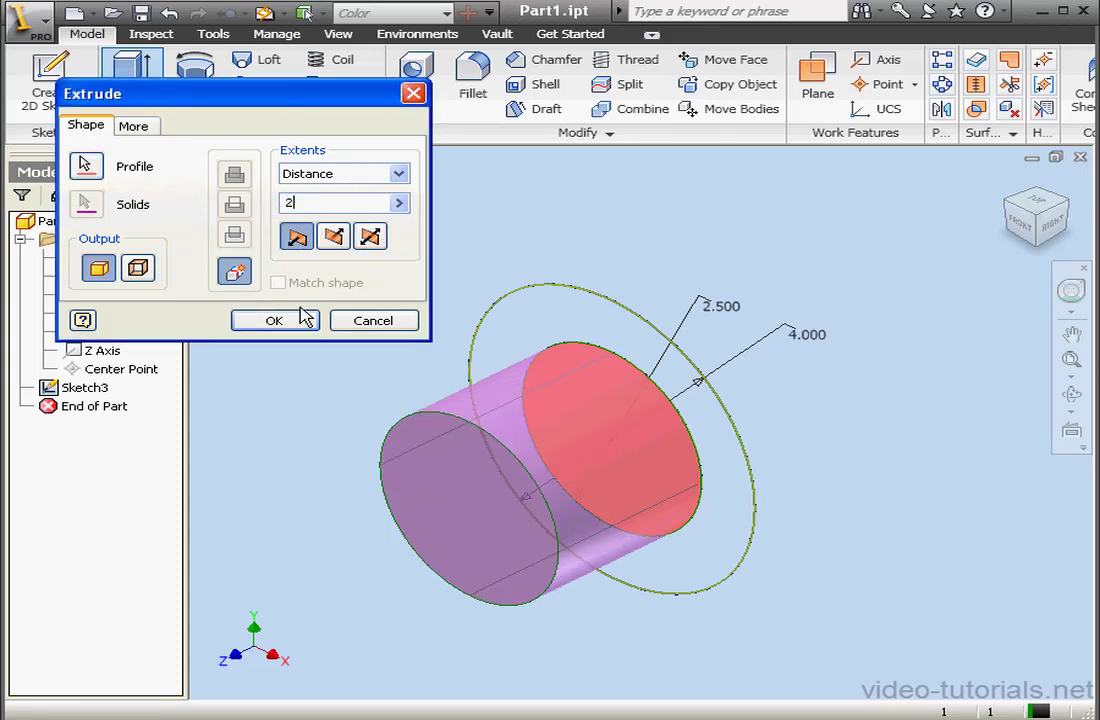
left_click(274, 320)
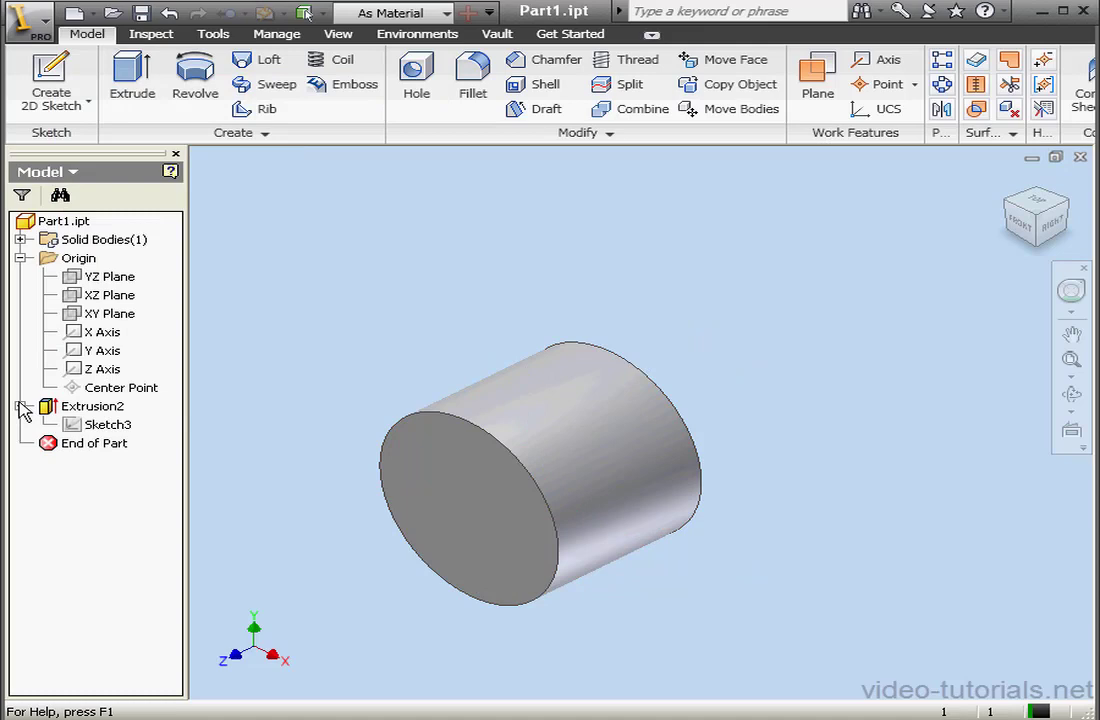
Share Sketch3 and extrude the ring between the circles 0.25 in as a flange
right_click(106, 424)
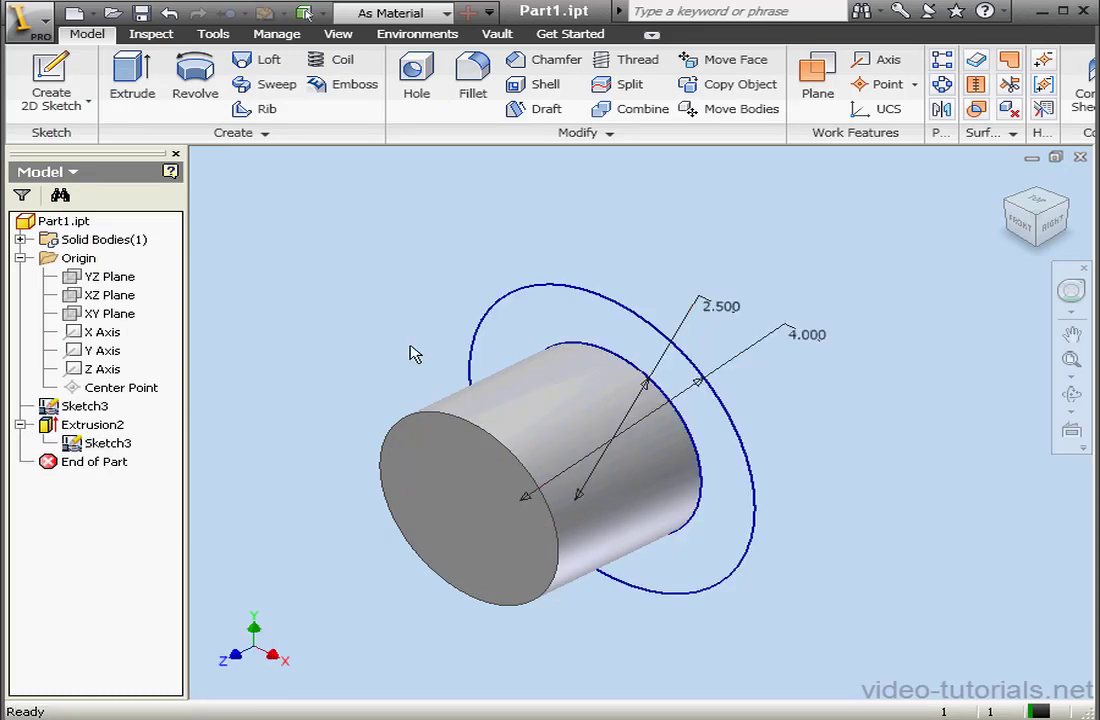
left_click(132, 75)
type(".25")
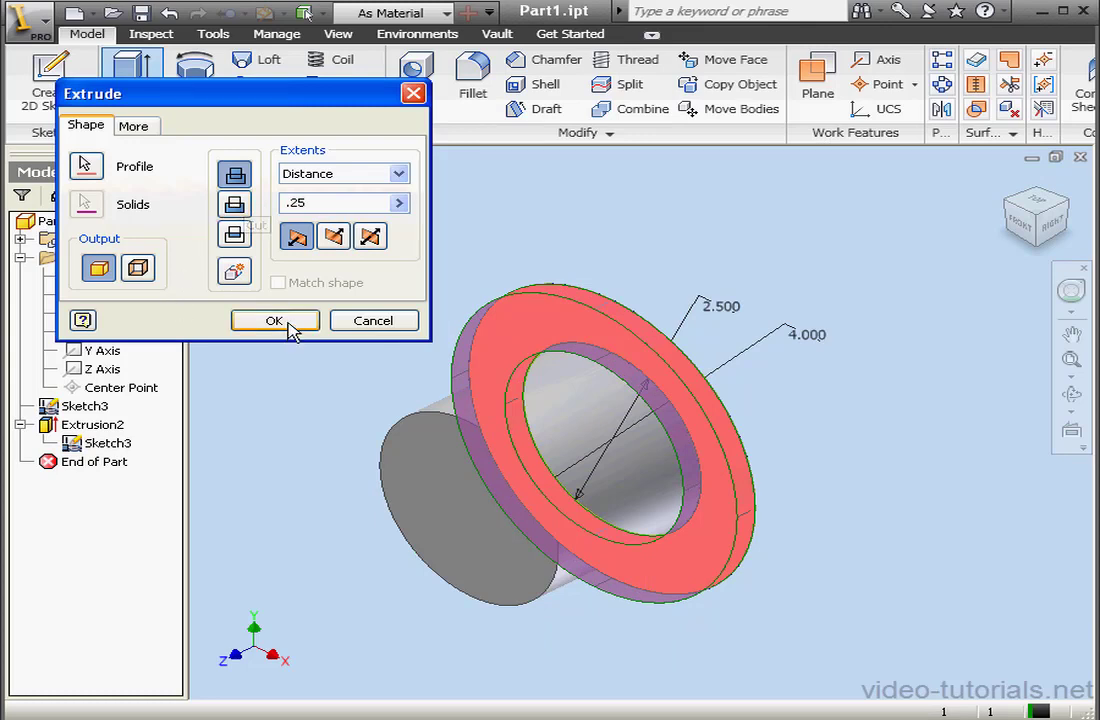
left_click(275, 320)
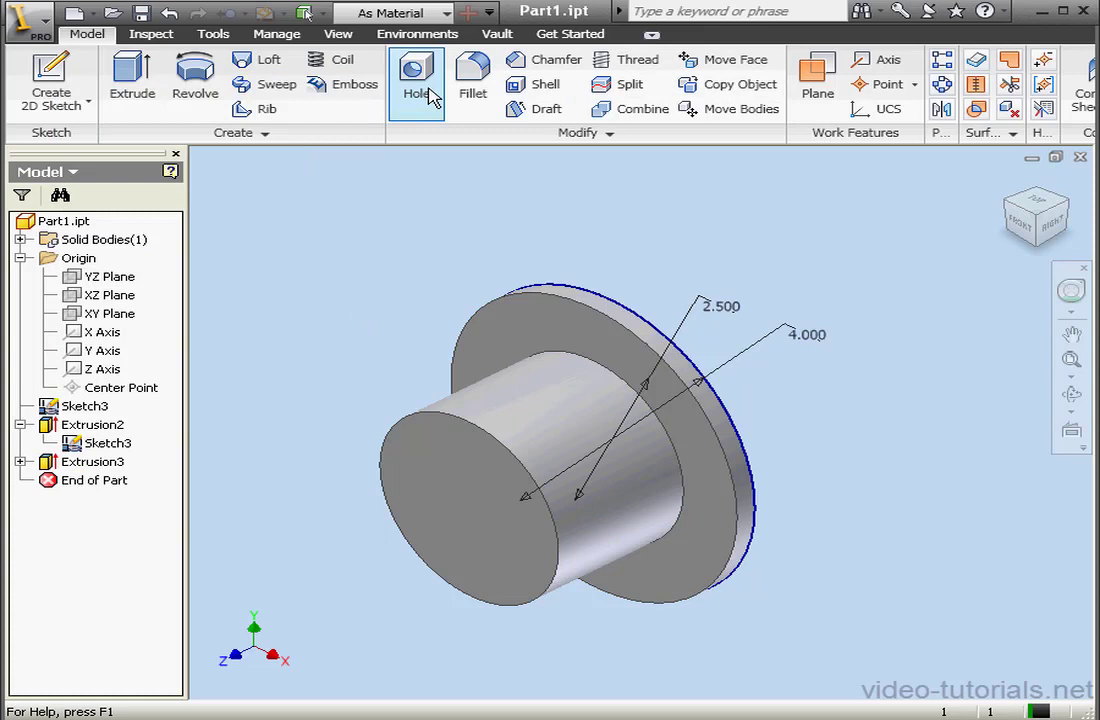
Start a Hole with Concentric placement on the cylinder's end face
left_click(415, 82)
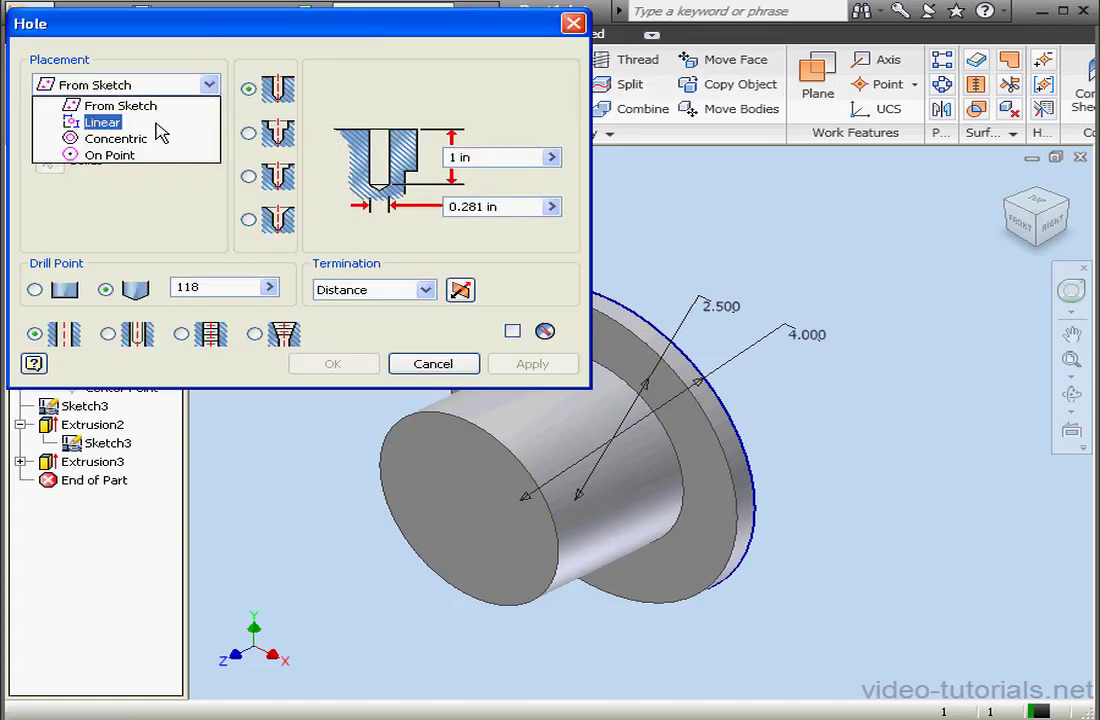
left_click(115, 138)
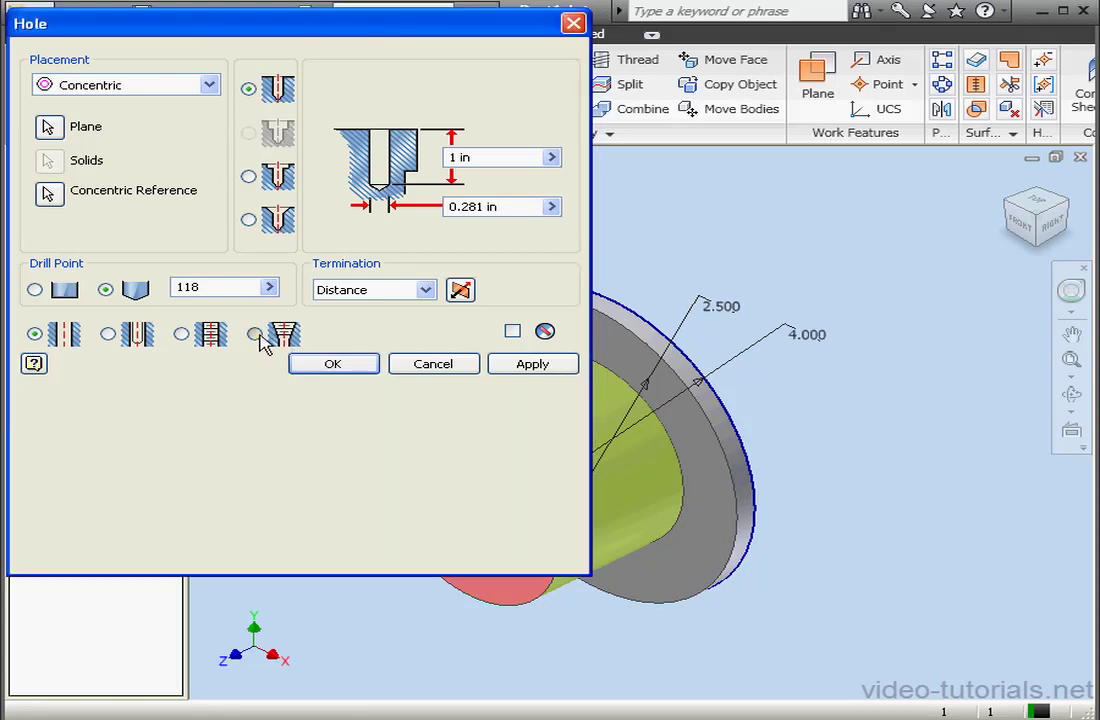
Make the hole Taper Tapped, NPT thread, size 2, terminating Through All
left_click(256, 334)
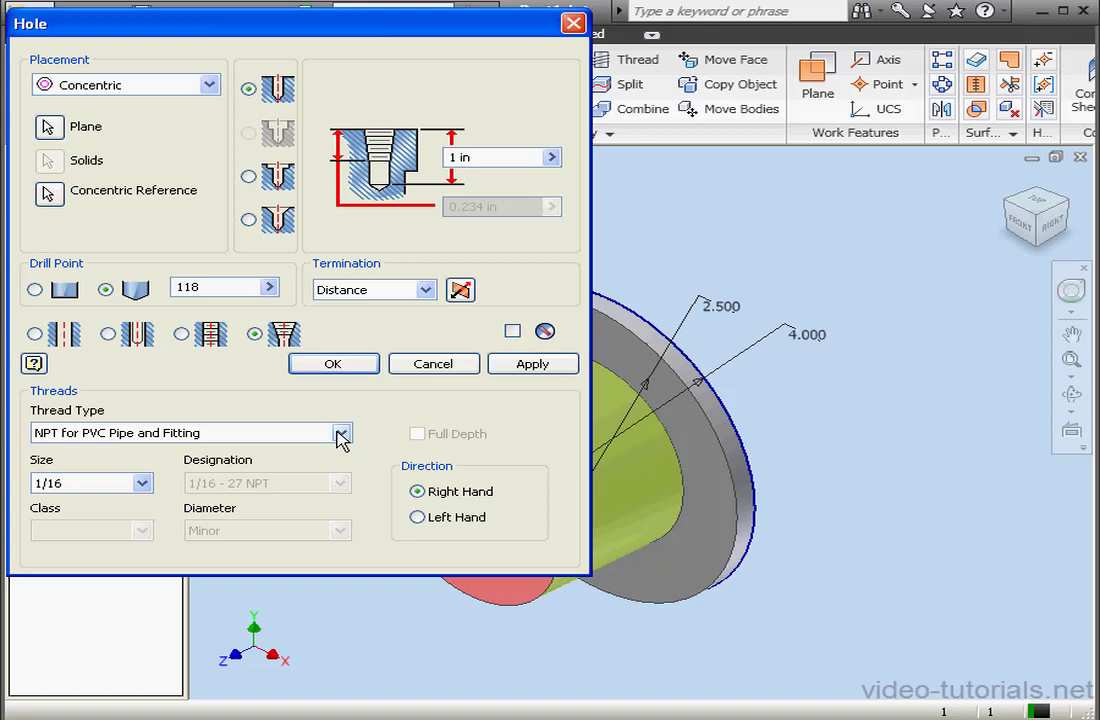
left_click(341, 433)
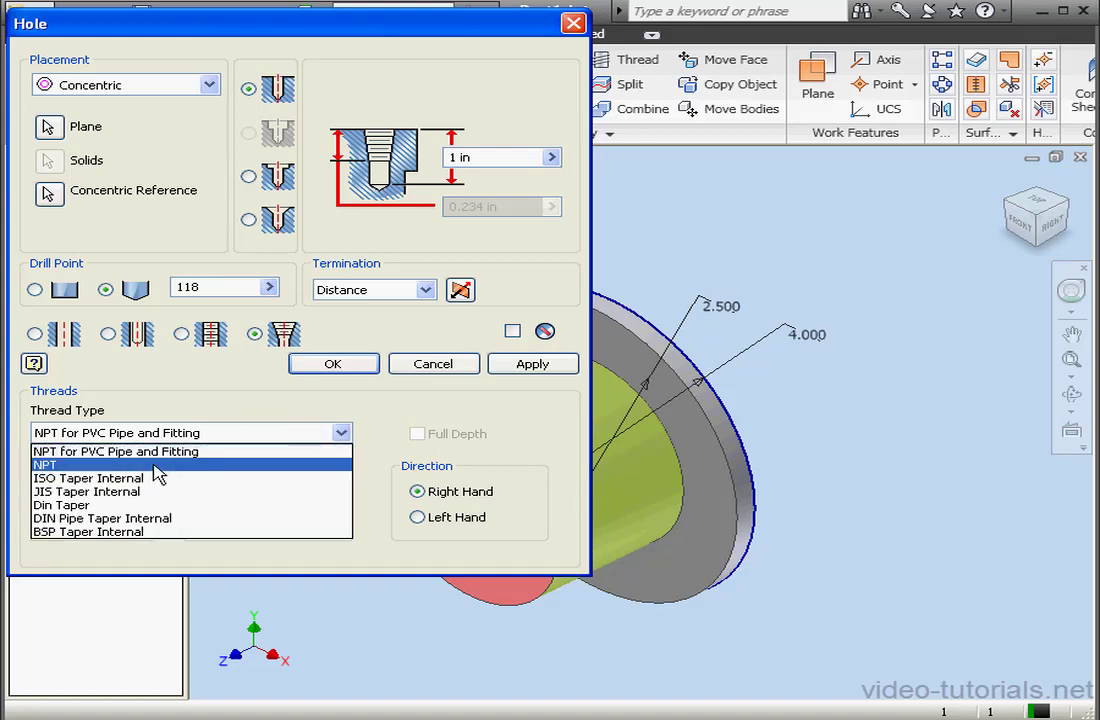
left_click(50, 464)
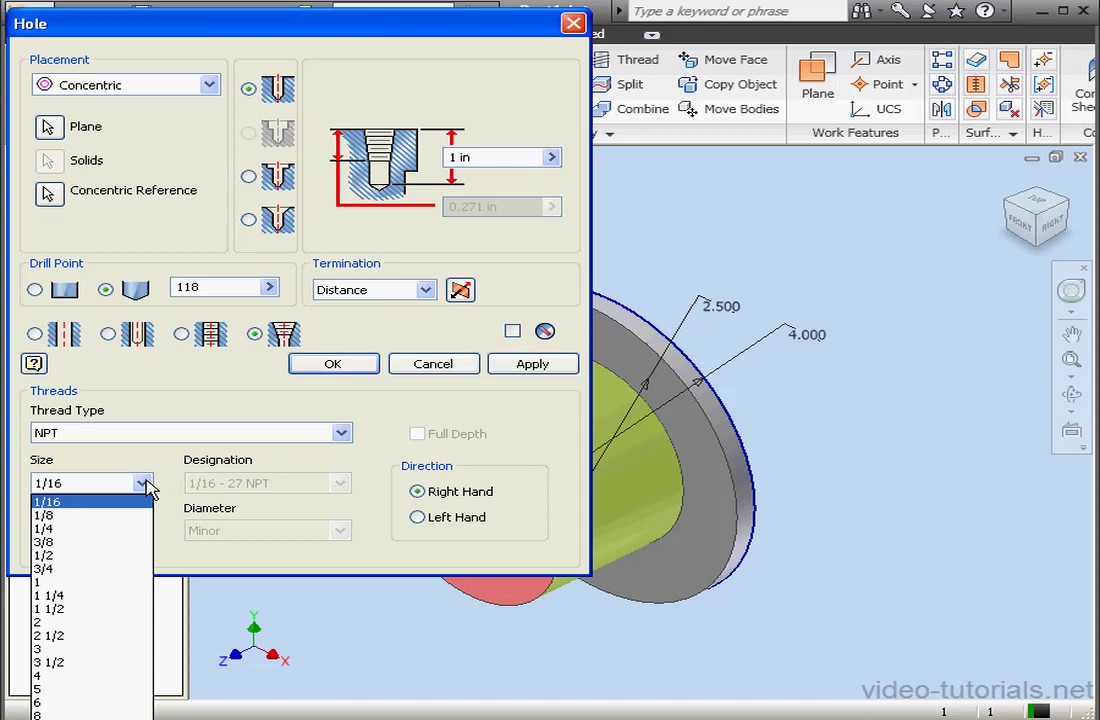
left_click(45, 629)
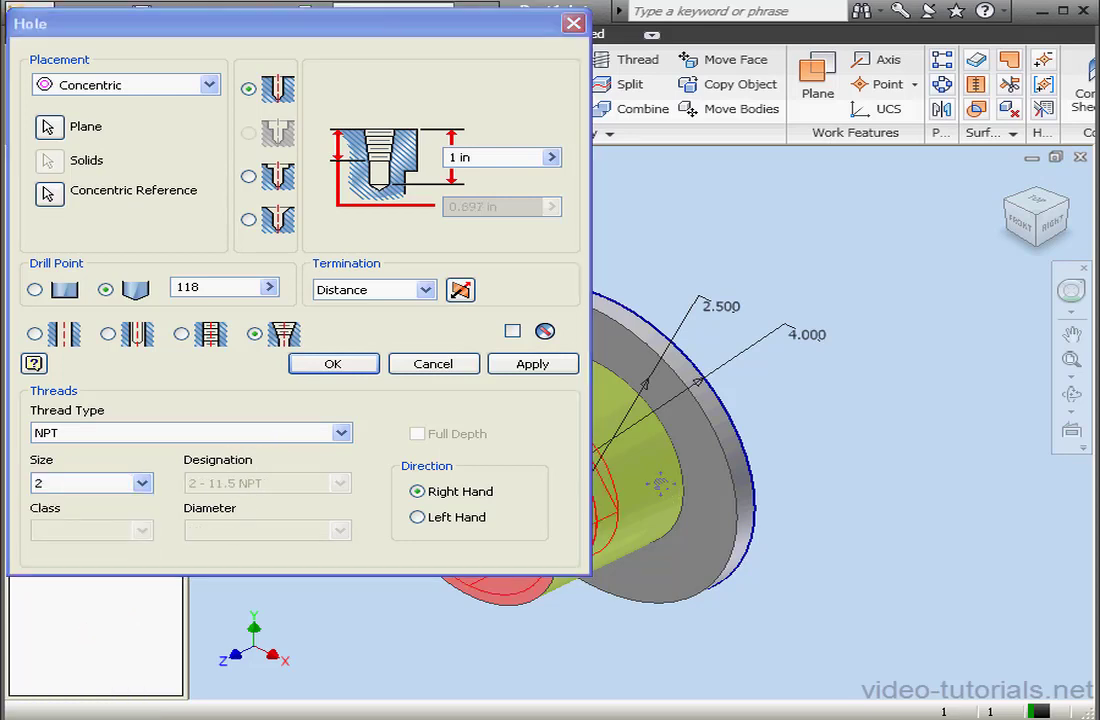
left_click(422, 289)
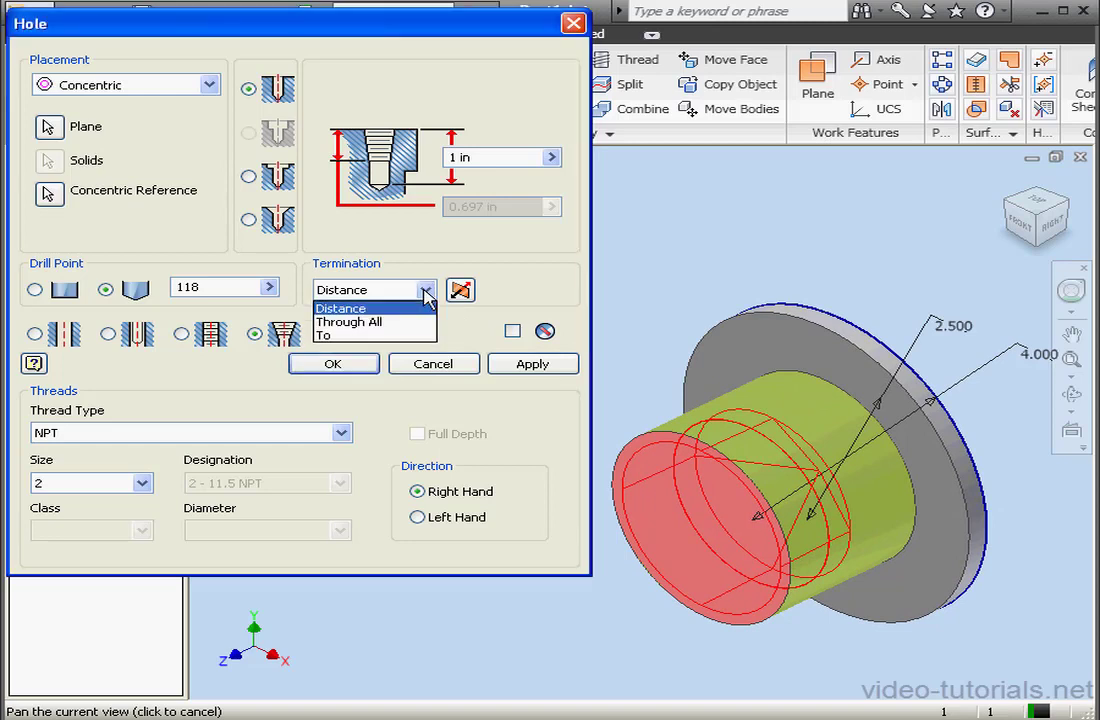
left_click(349, 321)
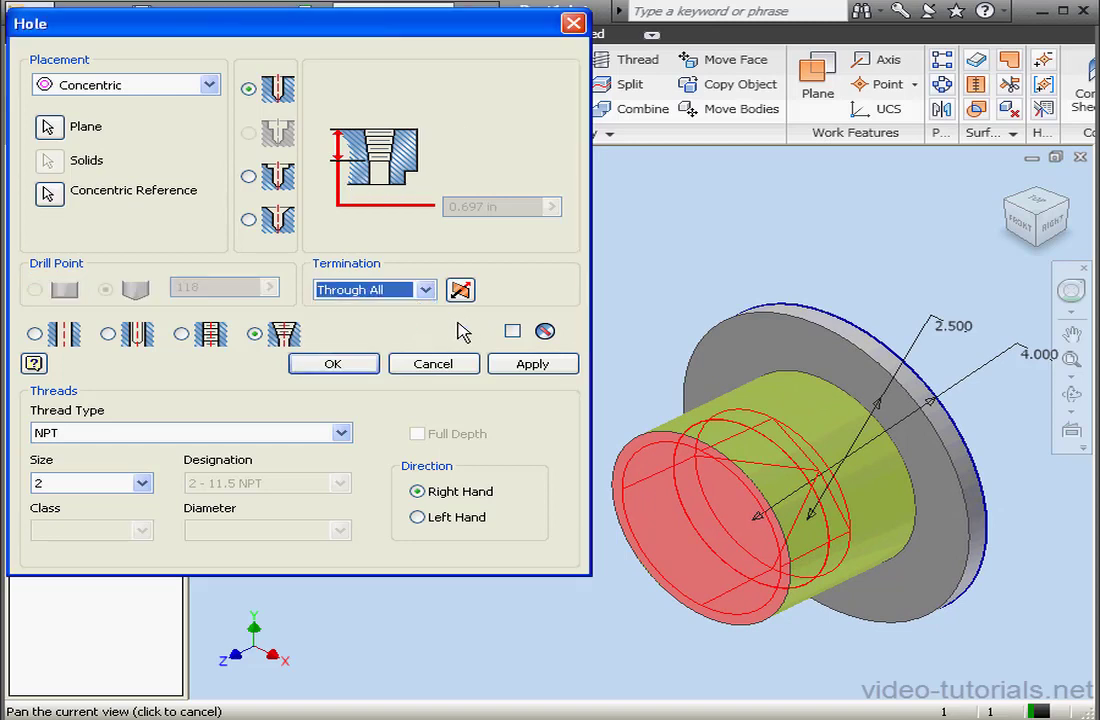
left_click(333, 363)
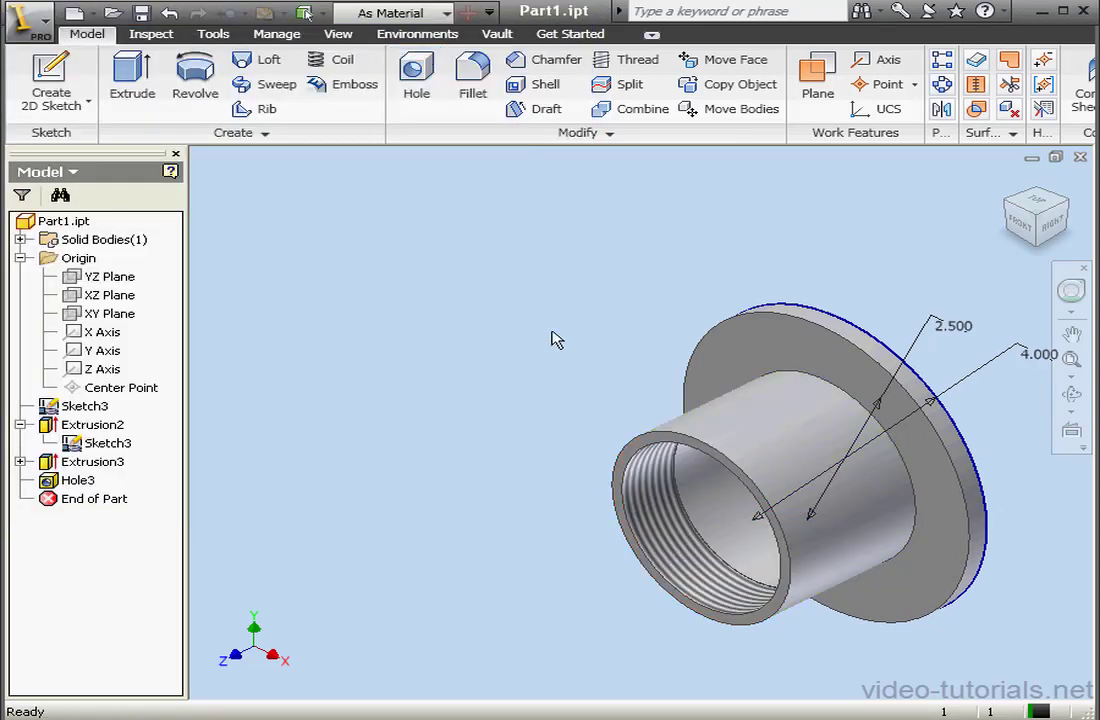